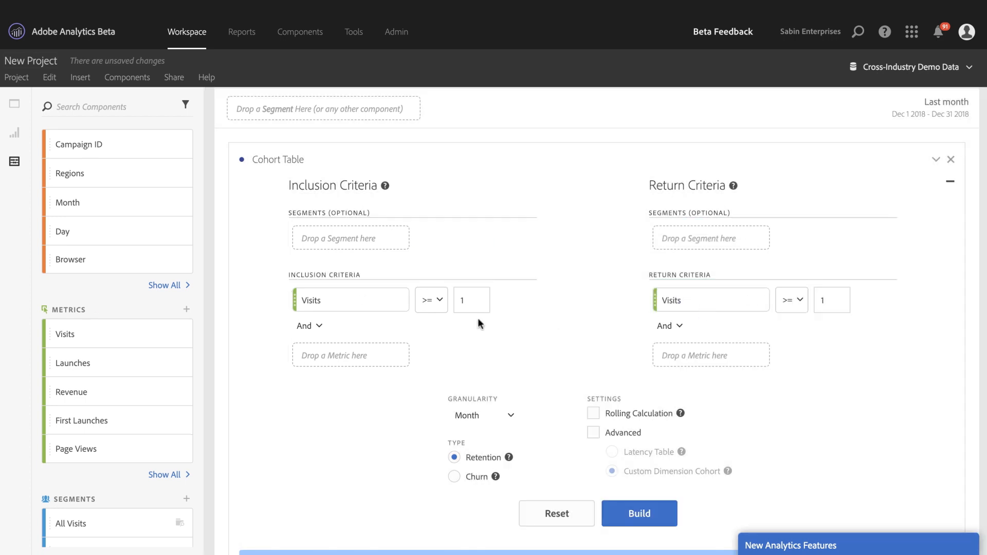
{"action": "mouse_move", "coordinate": [533, 368]}
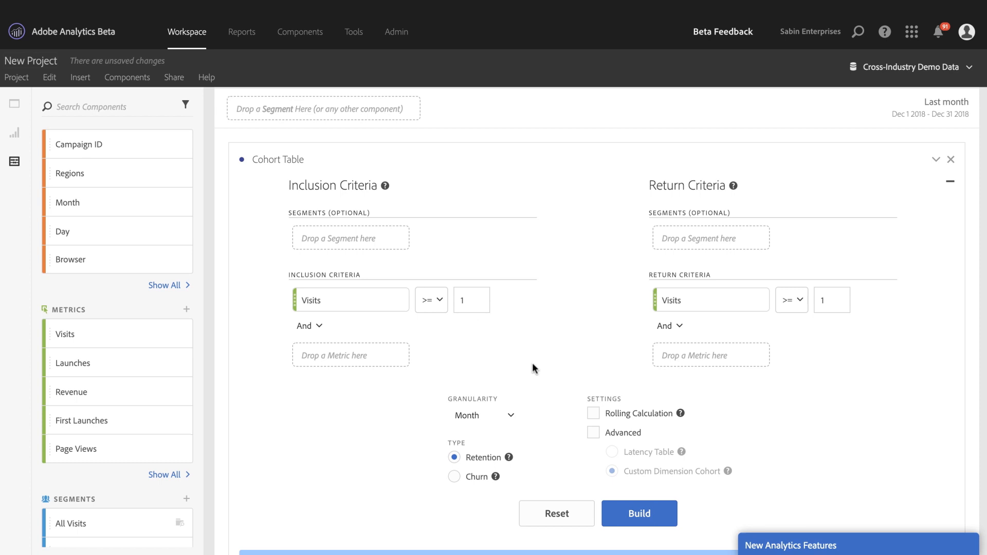
Set the cohort table's Granularity to Week
{"action": "left_click", "coordinate": [483, 415]}
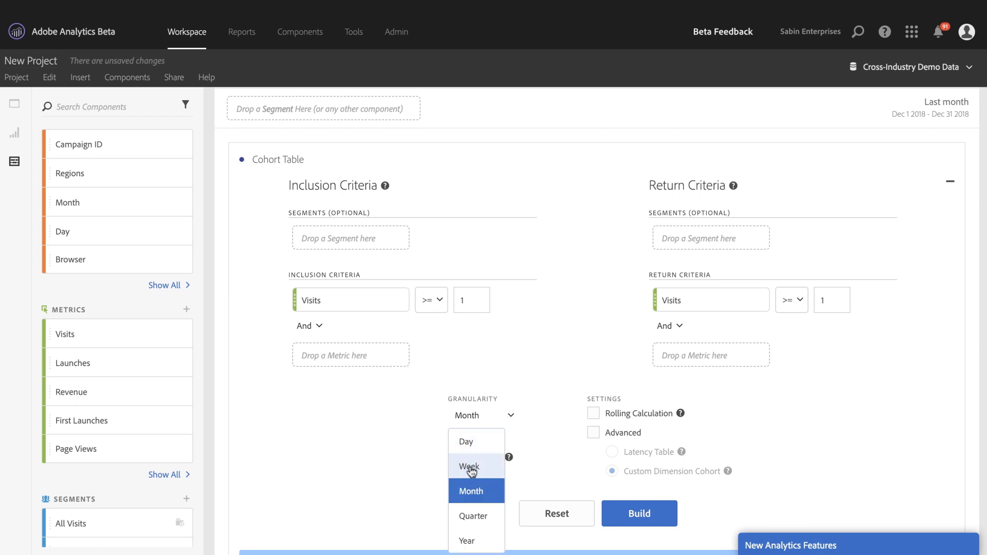
{"action": "left_click", "coordinate": [470, 466]}
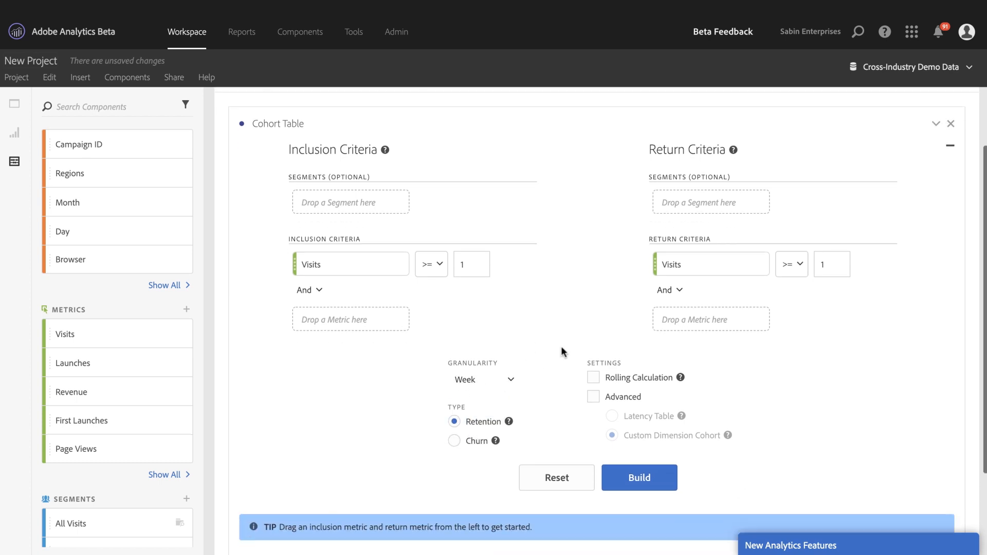
Build the weekly retention cohort grid for visitors with at least one visit
{"action": "left_click", "coordinate": [639, 477]}
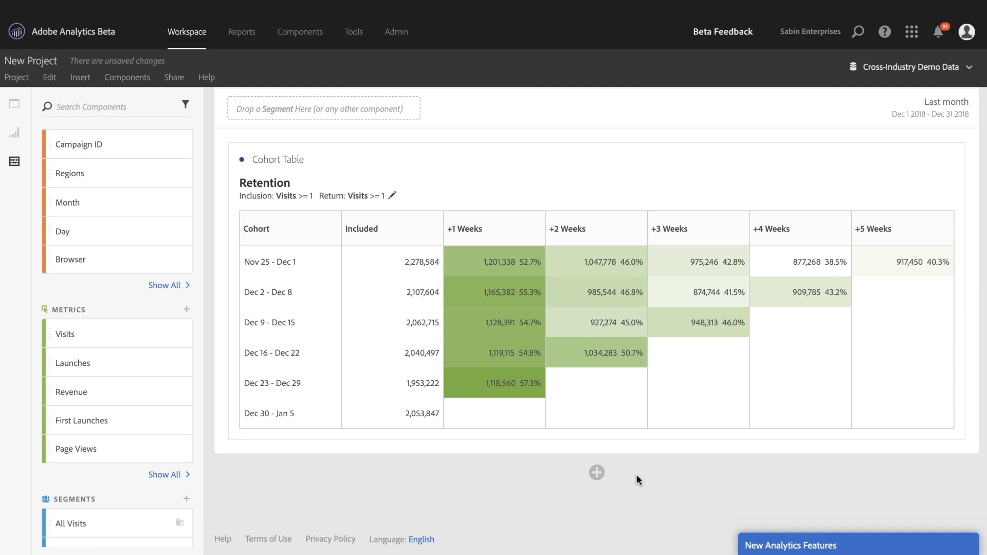
{"action": "mouse_move", "coordinate": [754, 345]}
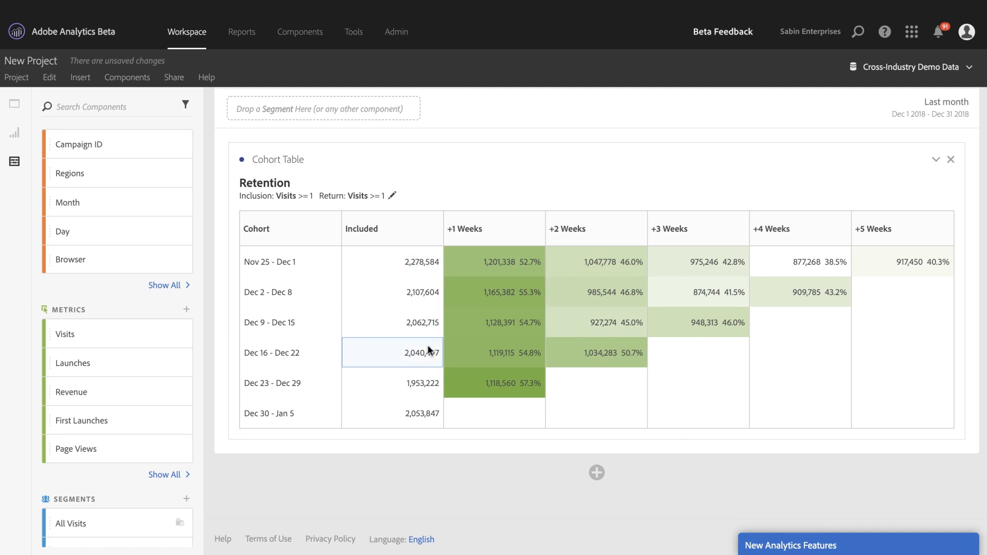
{"action": "mouse_move", "coordinate": [513, 321]}
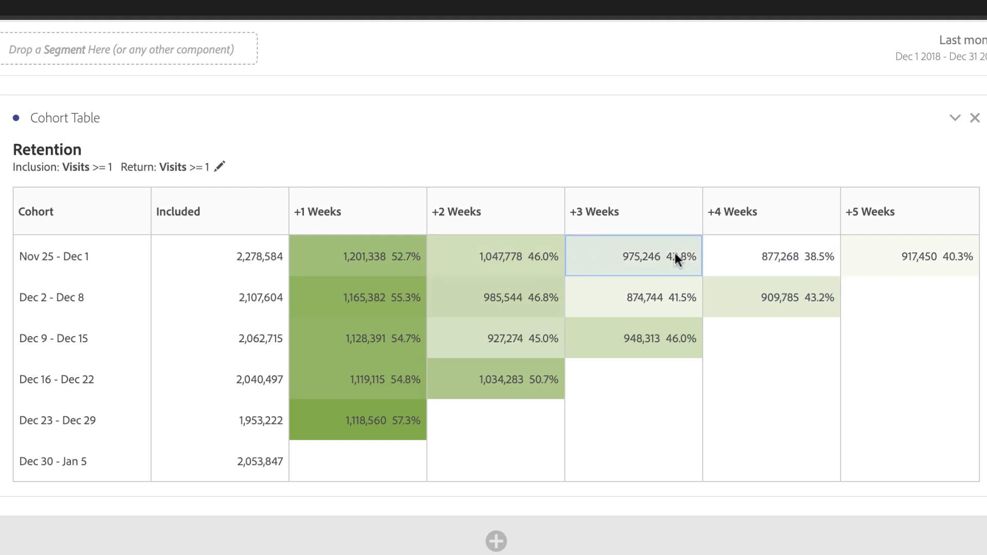
{"action": "mouse_move", "coordinate": [685, 193]}
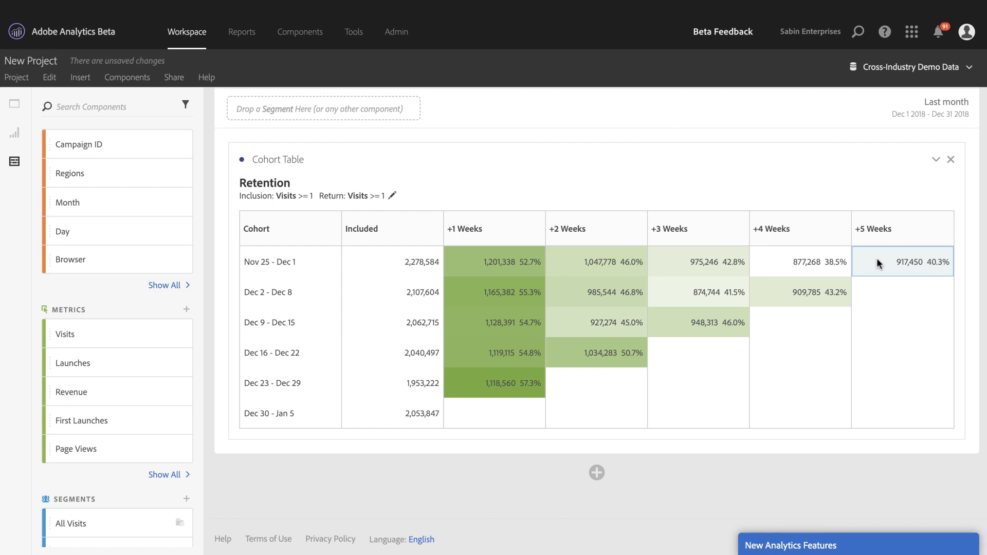
{"action": "mouse_move", "coordinate": [860, 261]}
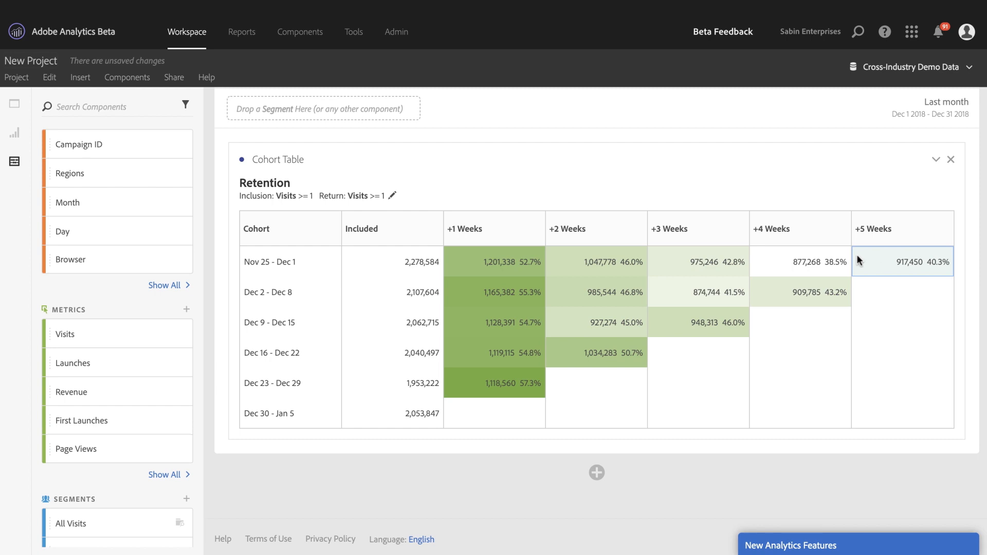
Reopen the cohort criteria and enable Rolling Calculation
{"action": "left_click", "coordinate": [391, 196]}
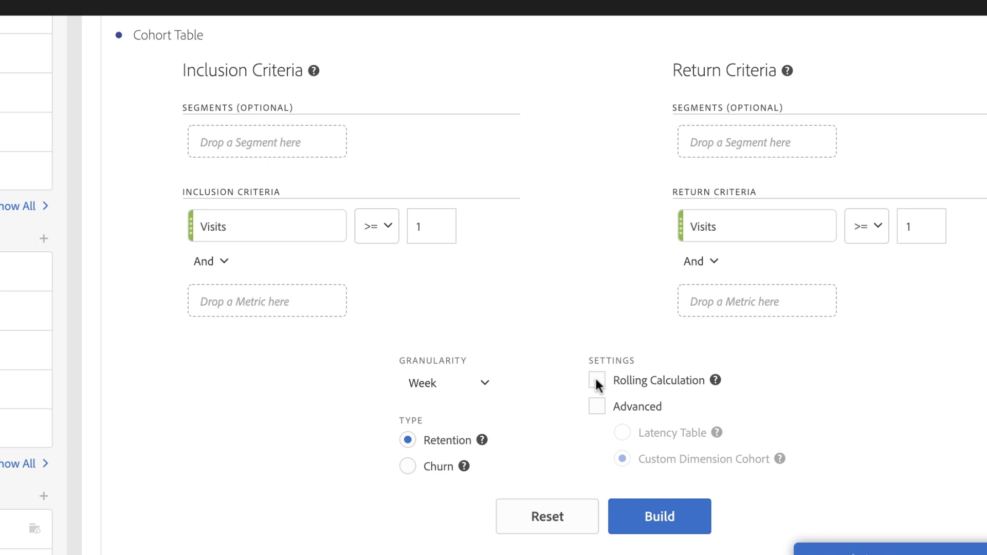
{"action": "left_click", "coordinate": [595, 380]}
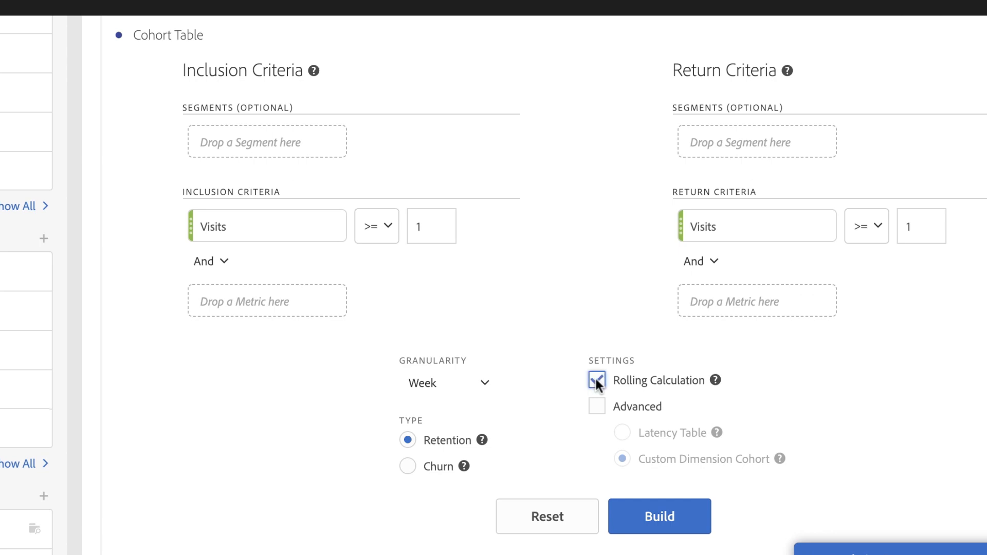
{"action": "left_click", "coordinate": [659, 516]}
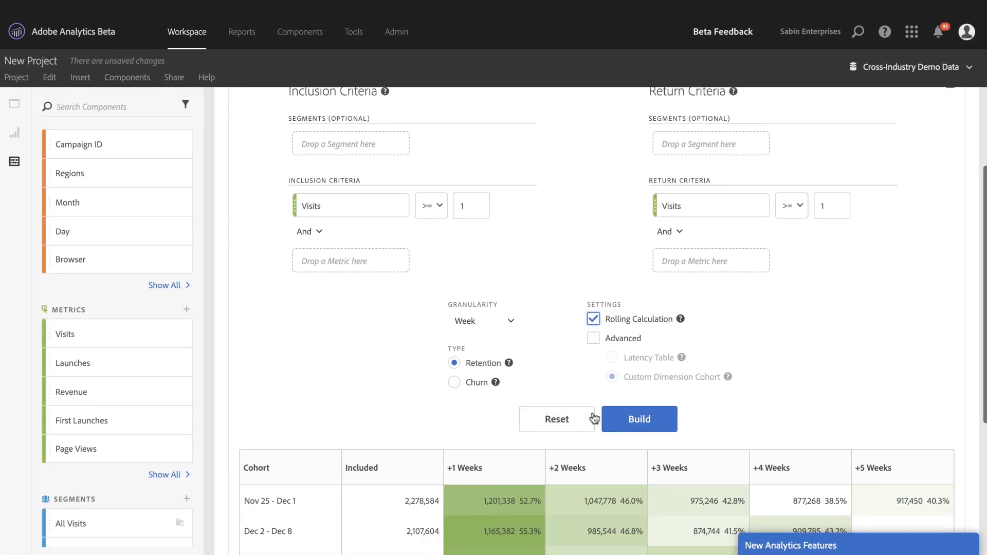
Rebuild as Retention: Rolling Cohort and inspect the Nov 25–Dec 1 +5 Weeks and Dec 9–Dec 15 +3 Weeks cells
{"action": "left_click", "coordinate": [639, 419]}
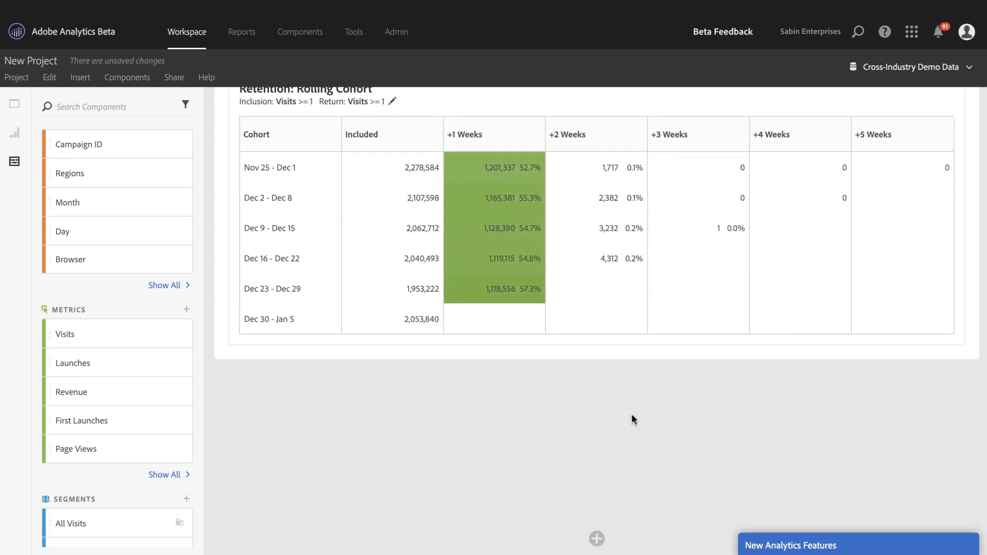
{"action": "scroll", "scroll_direction": "up", "scroll_amount": 3}
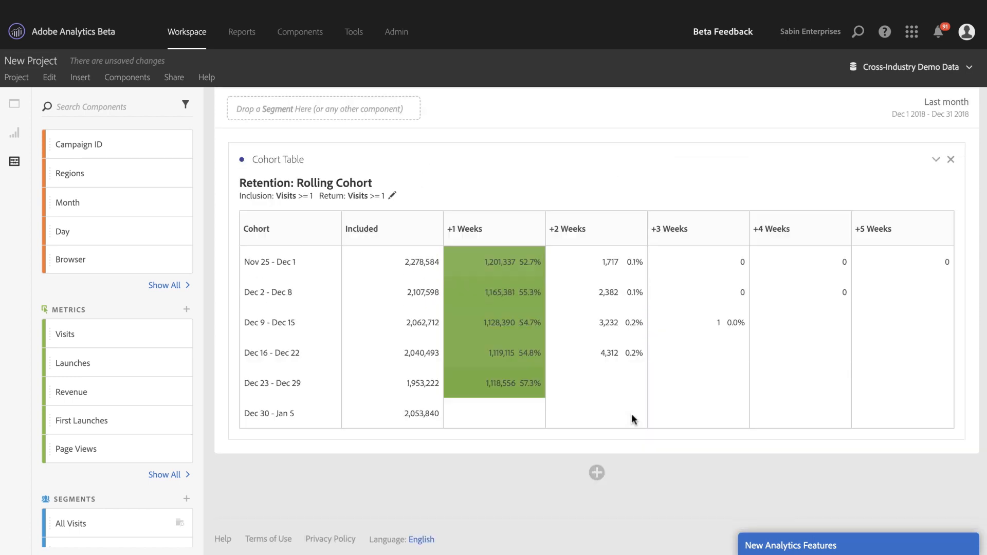
{"action": "mouse_move", "coordinate": [773, 306]}
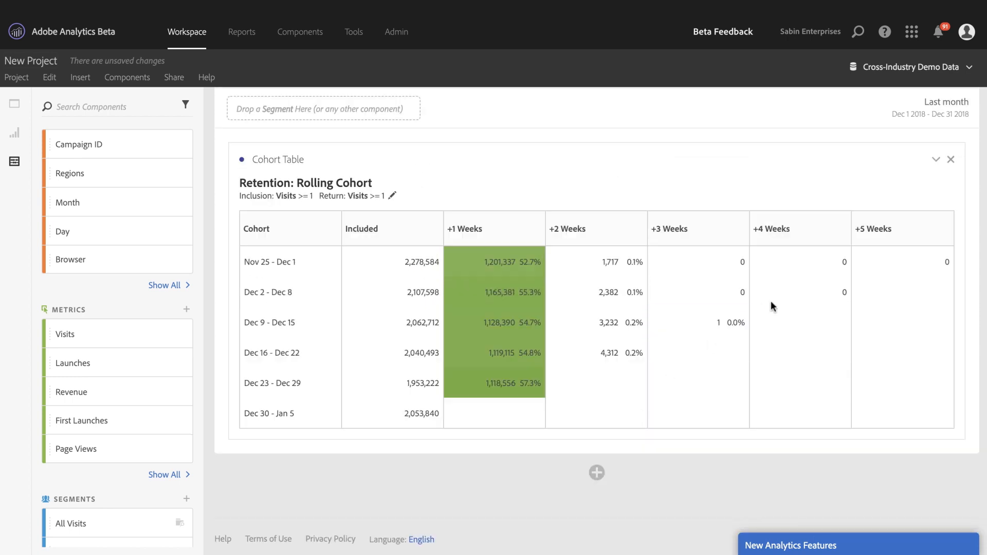
{"action": "left_click", "coordinate": [901, 261]}
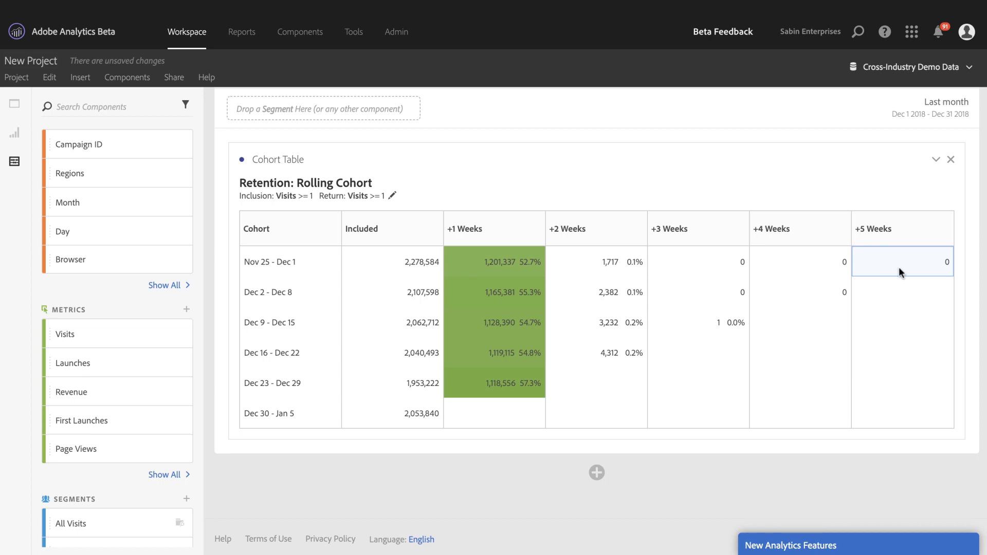
{"action": "mouse_move", "coordinate": [732, 310]}
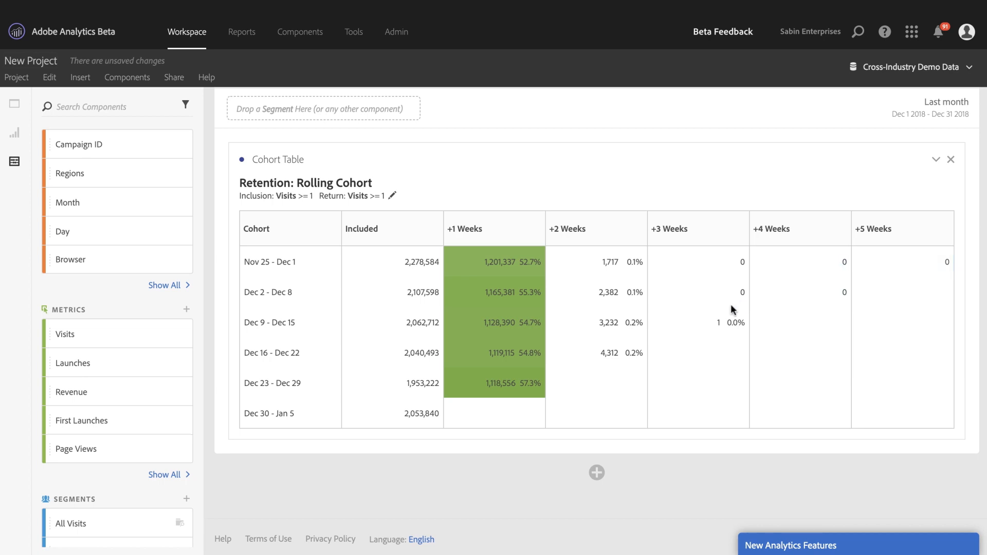
{"action": "left_click", "coordinate": [717, 322]}
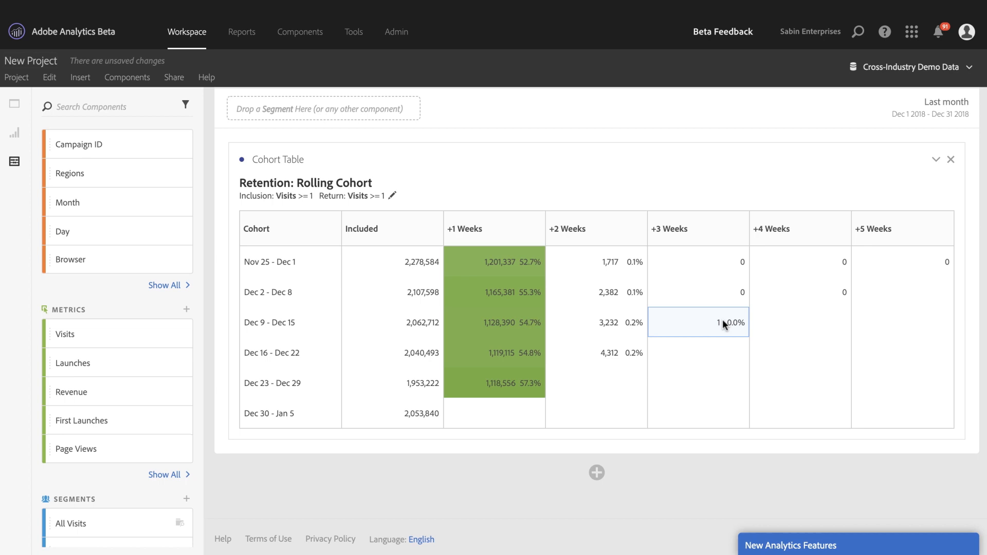
{"action": "mouse_move", "coordinate": [706, 328]}
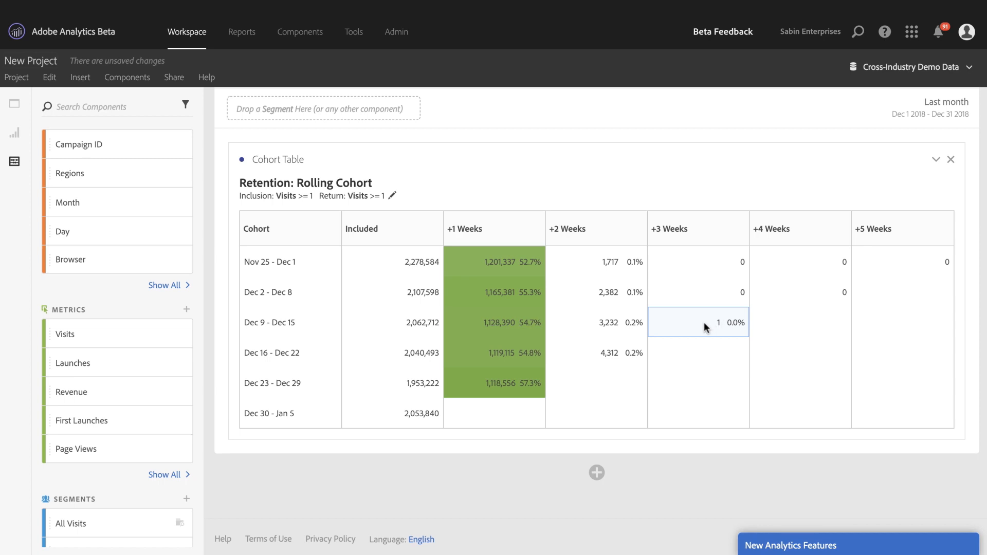
{"action": "mouse_move", "coordinate": [525, 325]}
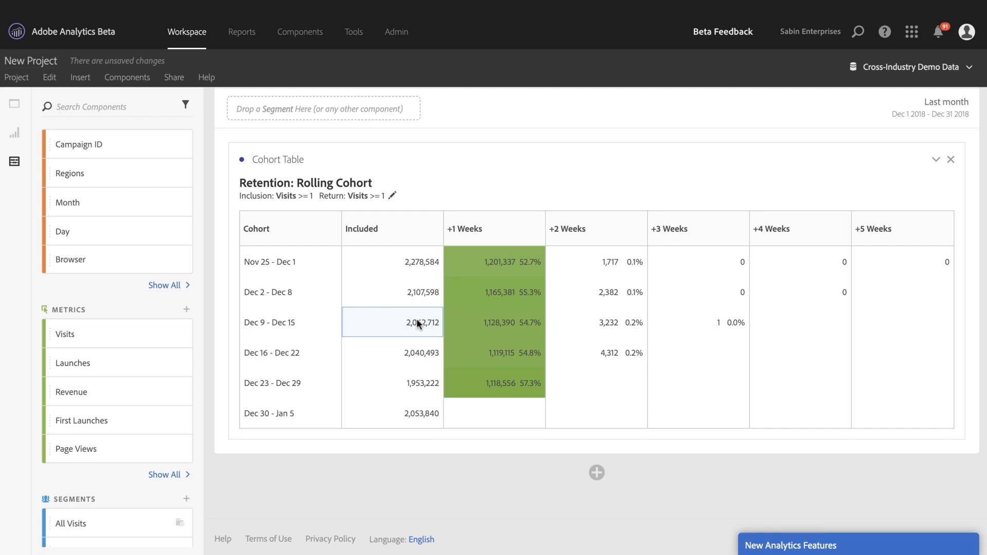
{"action": "mouse_move", "coordinate": [596, 262]}
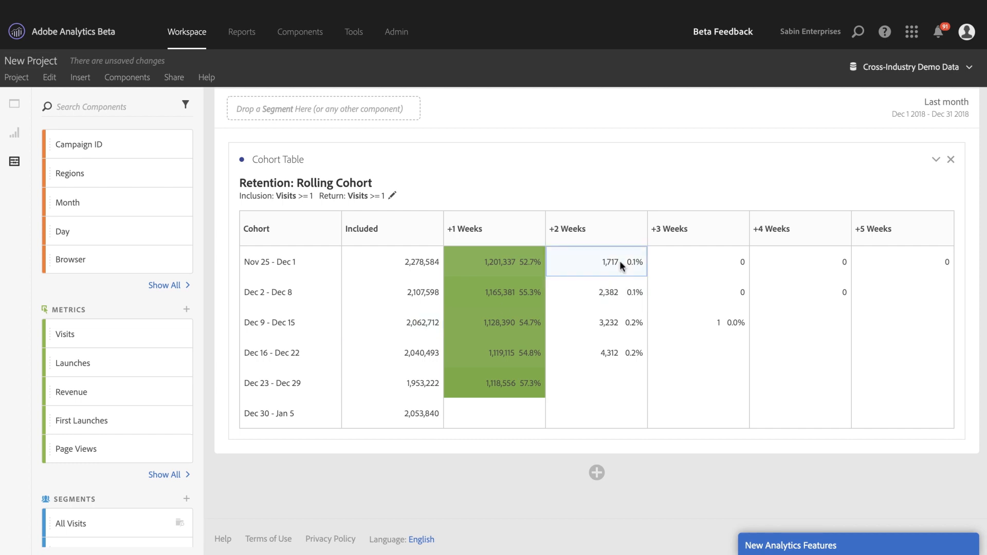
{"action": "mouse_move", "coordinate": [421, 273]}
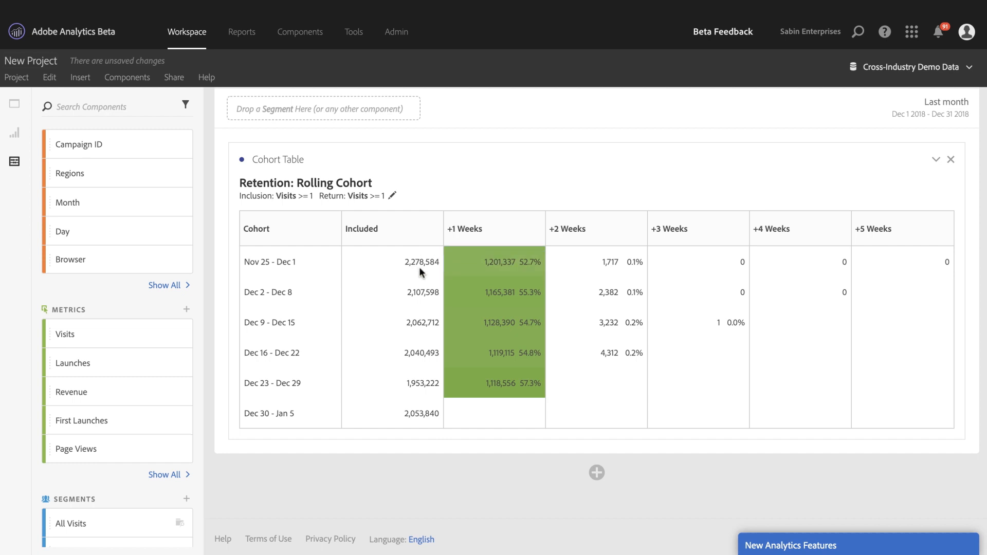
{"action": "mouse_move", "coordinate": [600, 202]}
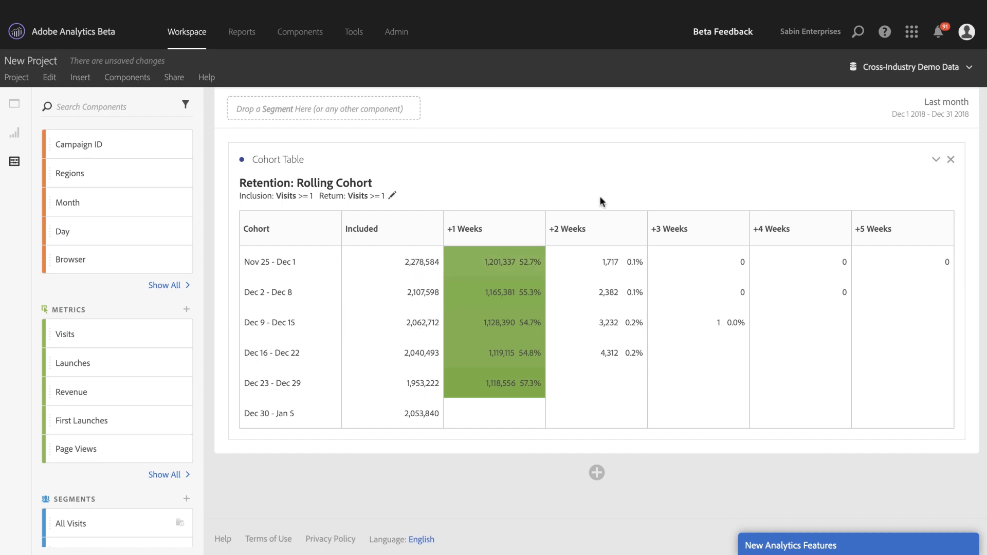
{"action": "mouse_move", "coordinate": [613, 285]}
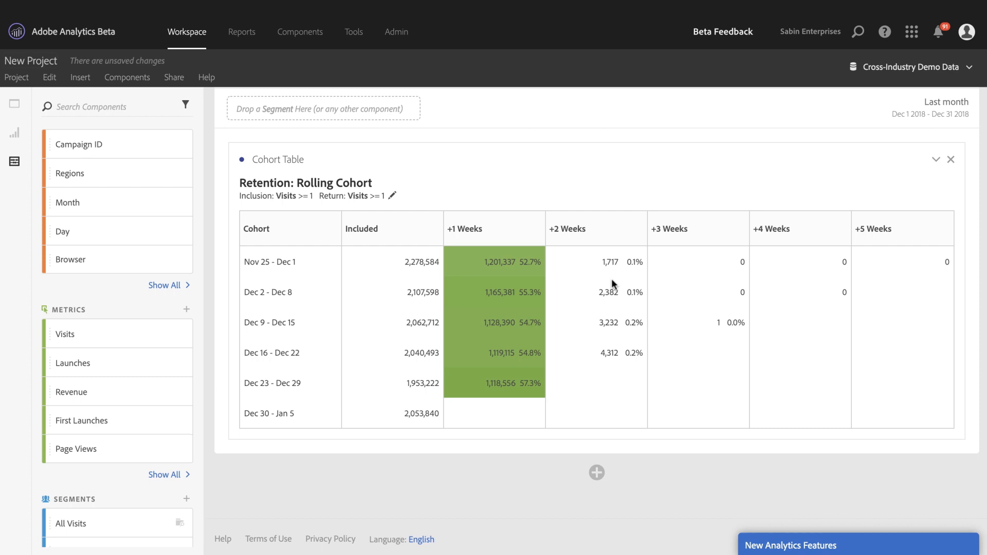
{"action": "mouse_move", "coordinate": [611, 277]}
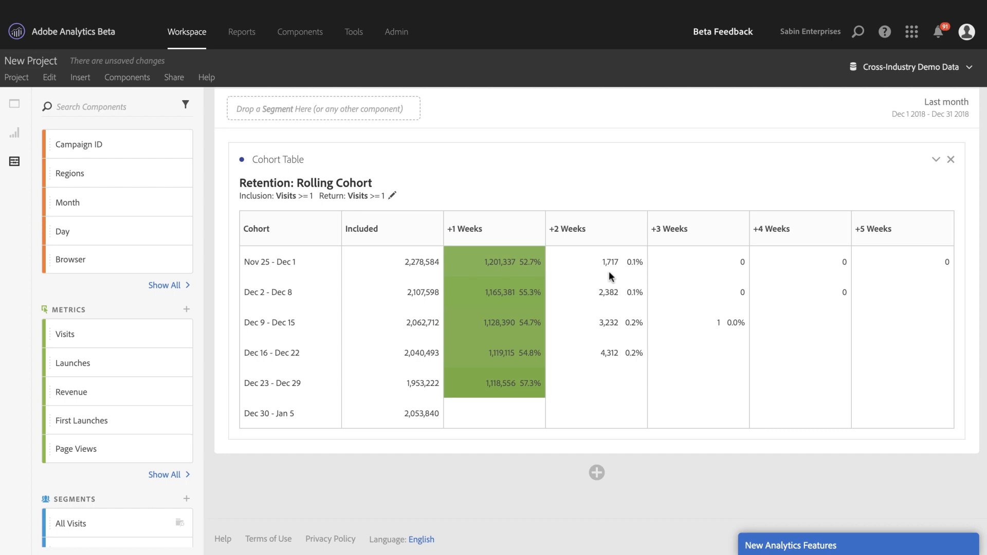